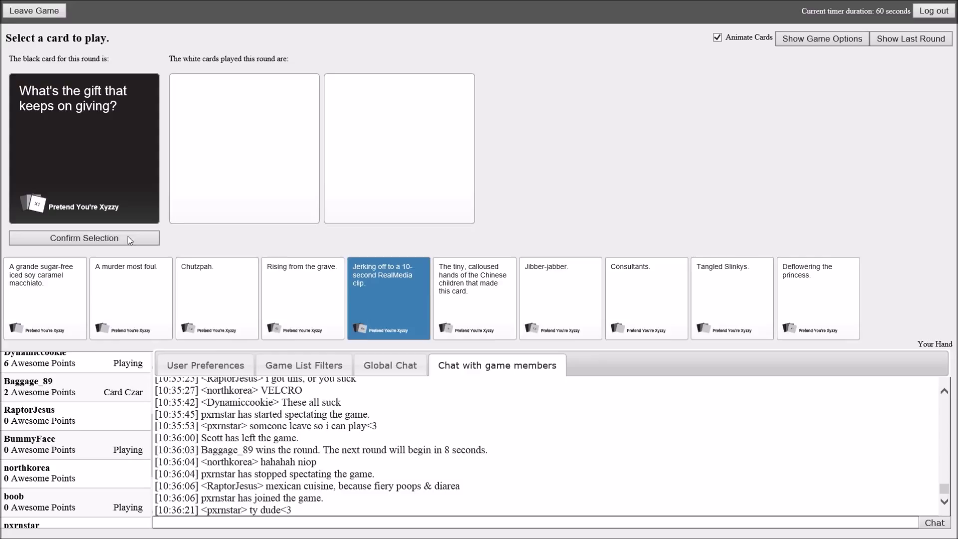
- Submit the RealMedia clip card as the round's answer and move focus to the game chat
left_click(84, 238)
type("The forth one and the fifth one")
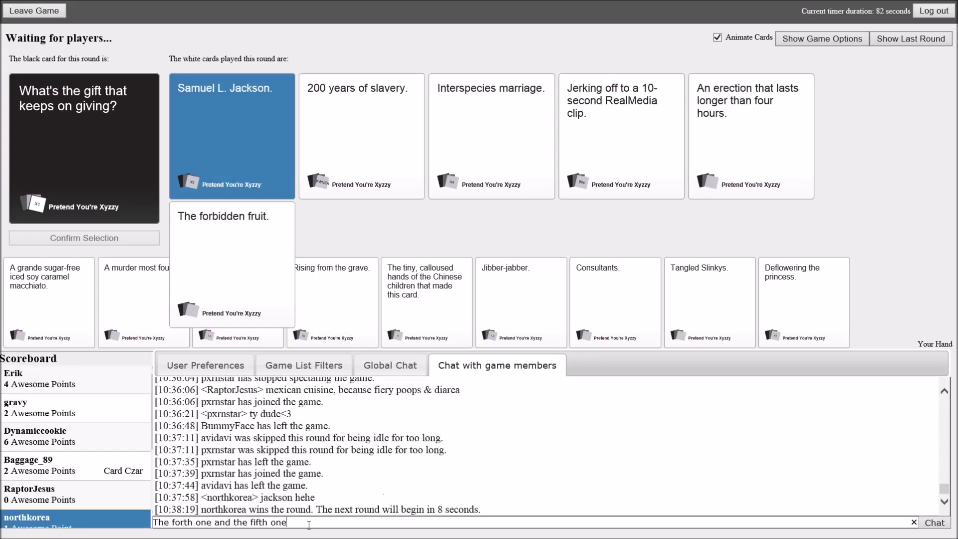
left_click(936, 522)
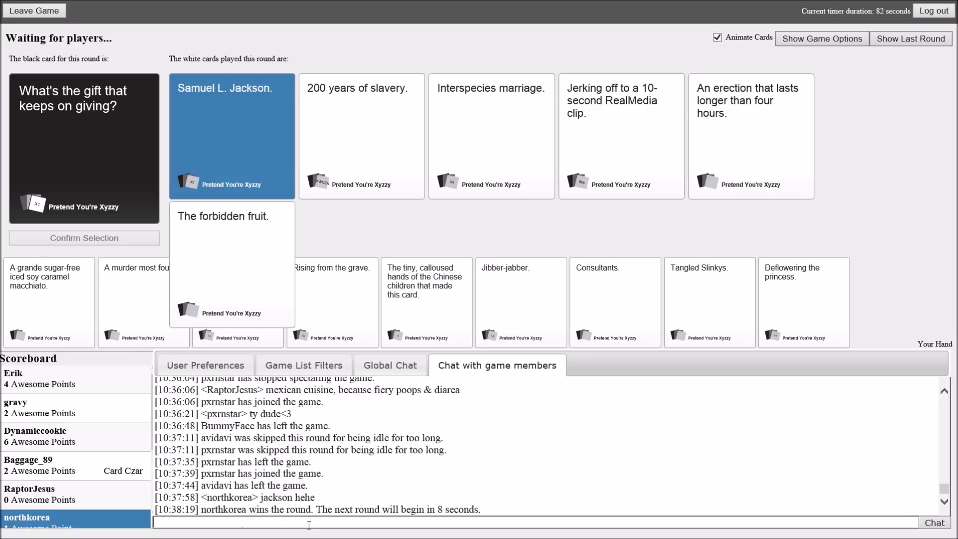
type("FU")
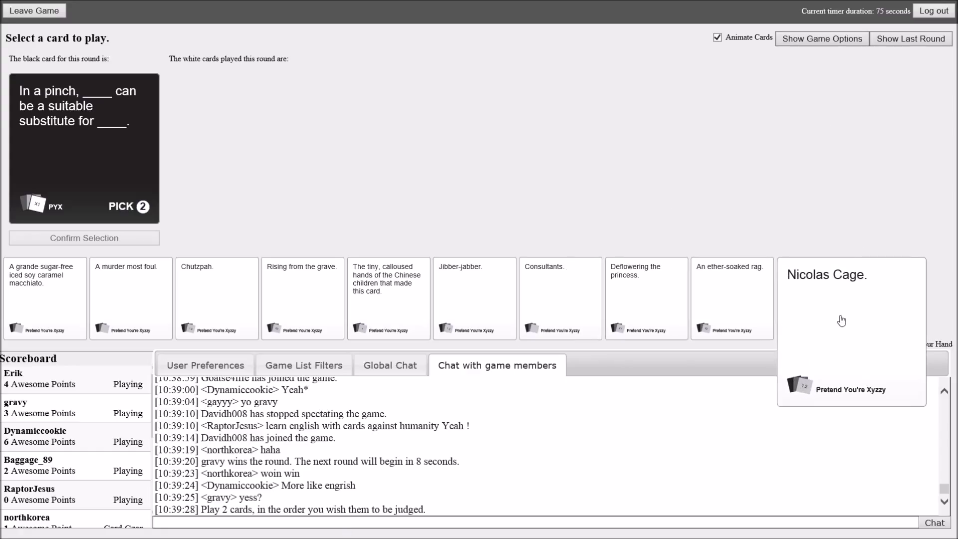
- Play the Nicolas Cage card toward the two-blank 'In a pinch' substitute prompt
left_click(84, 238)
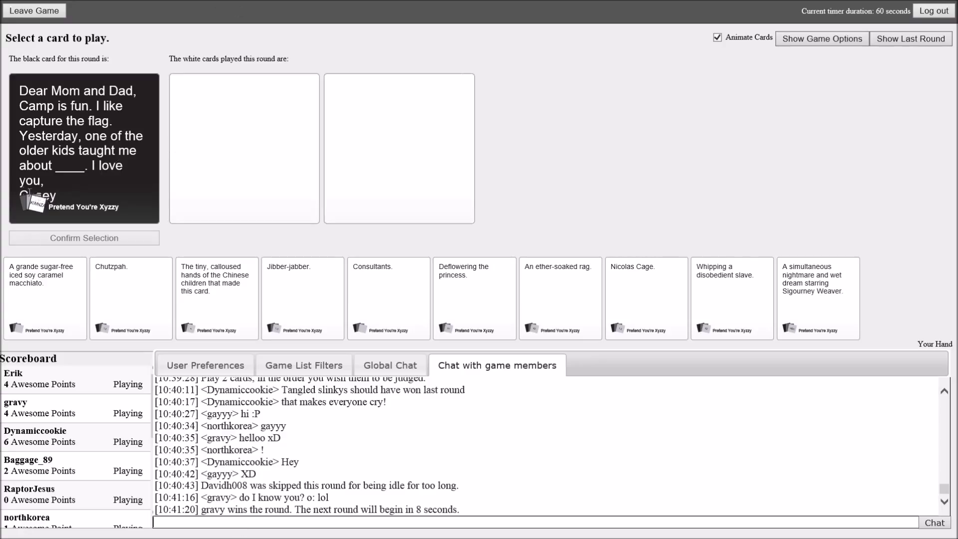
mouse_move(125, 184)
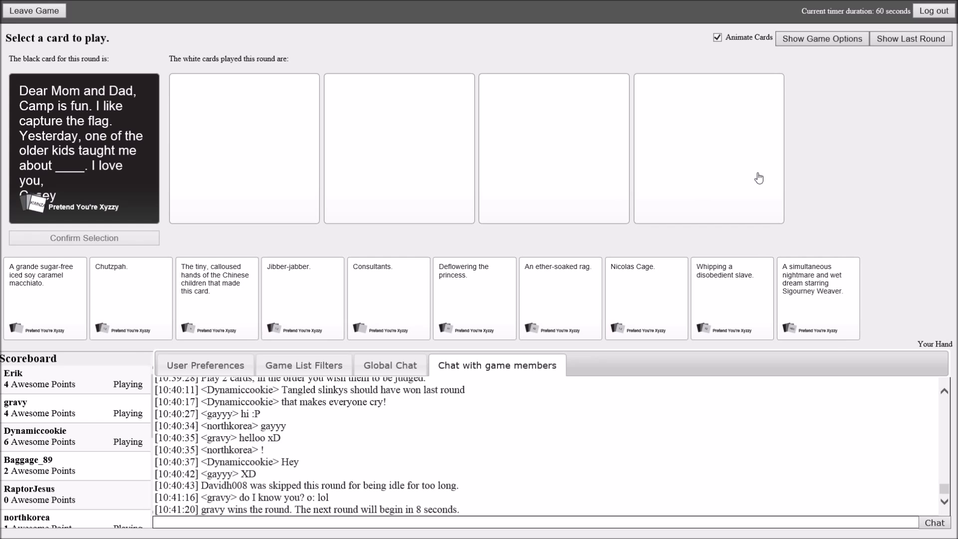
mouse_move(818, 297)
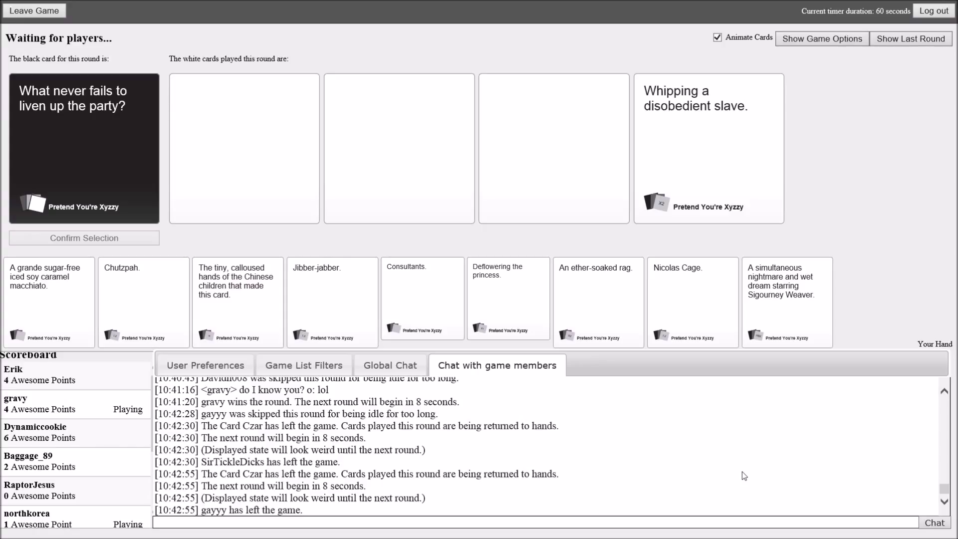
mouse_move(425, 483)
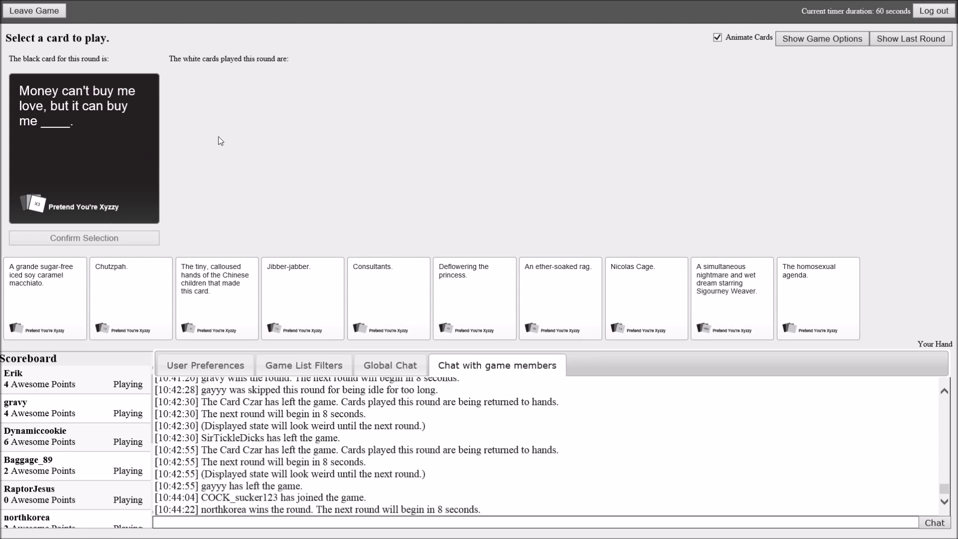
mouse_move(727, 150)
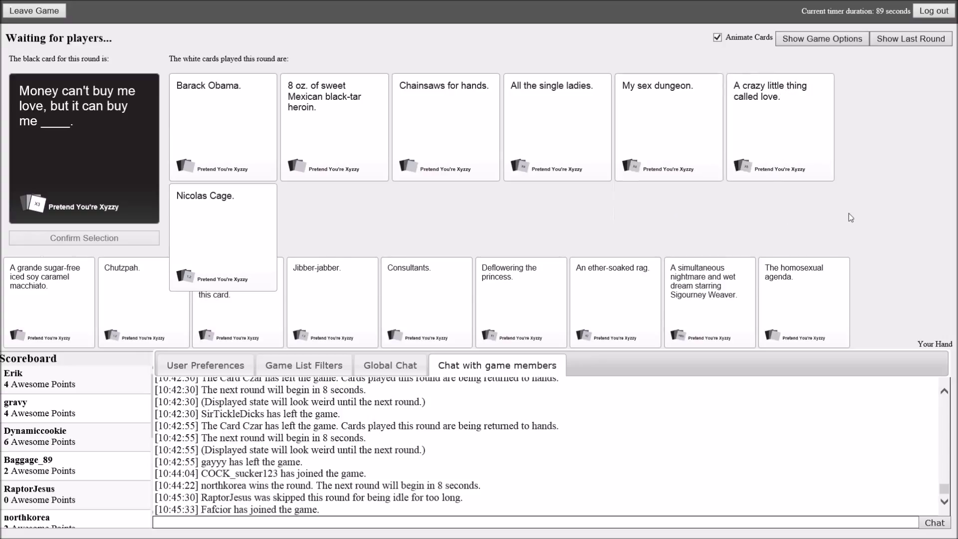
mouse_move(838, 212)
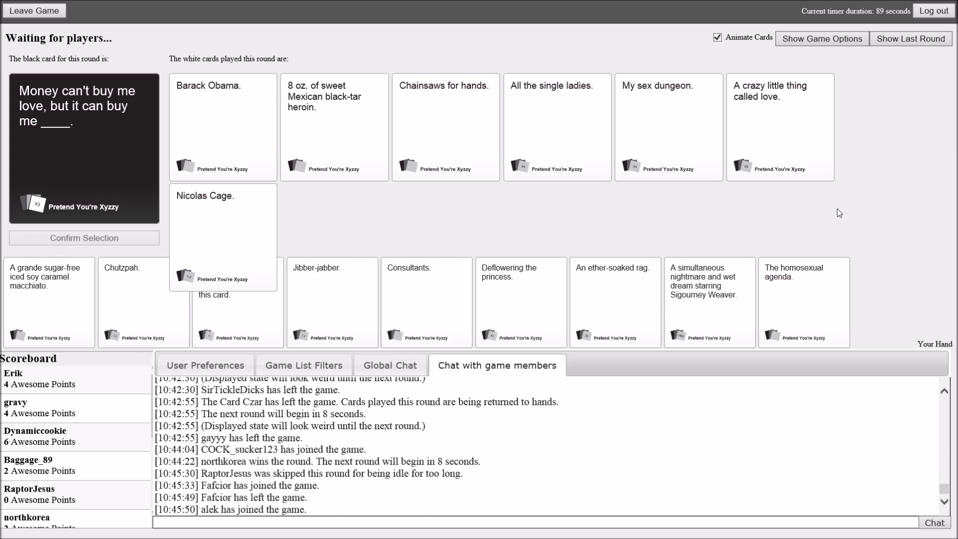
- Submit Nicolas Cage as the answer to the 'Money can't buy me love' prompt
left_click(557, 126)
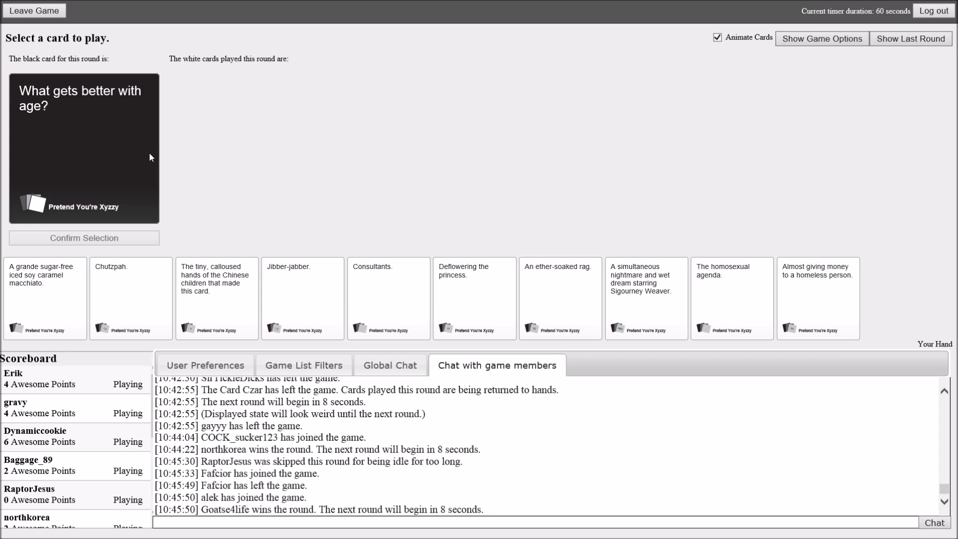
mouse_move(529, 118)
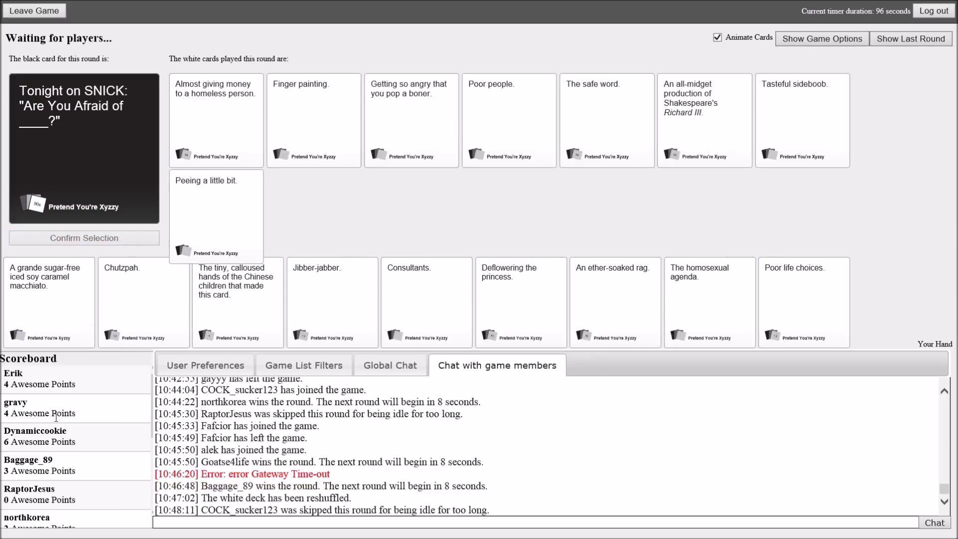
- Choose and confirm the Consultants card as the answer to the Cream of ____ soup prompt
left_click(509, 120)
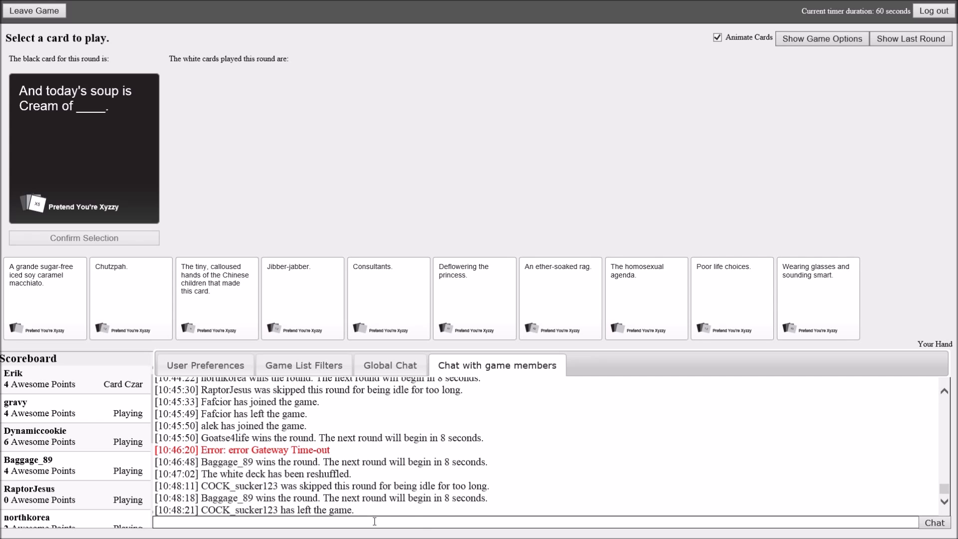
left_click(389, 297)
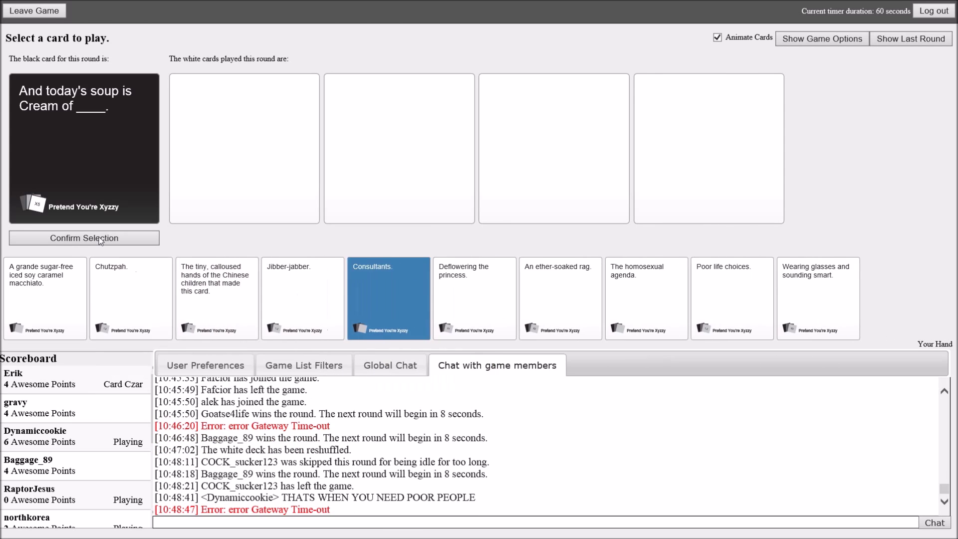
left_click(84, 237)
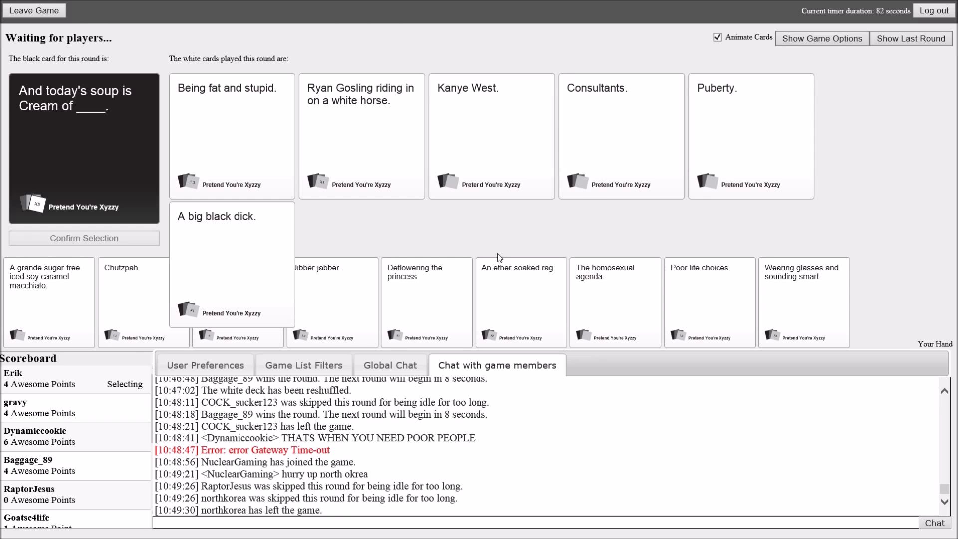
left_click(232, 262)
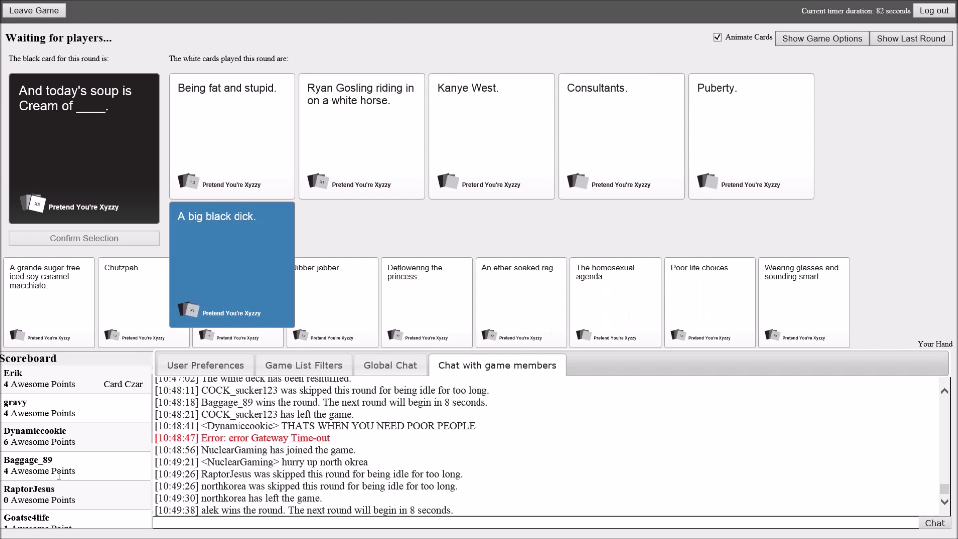